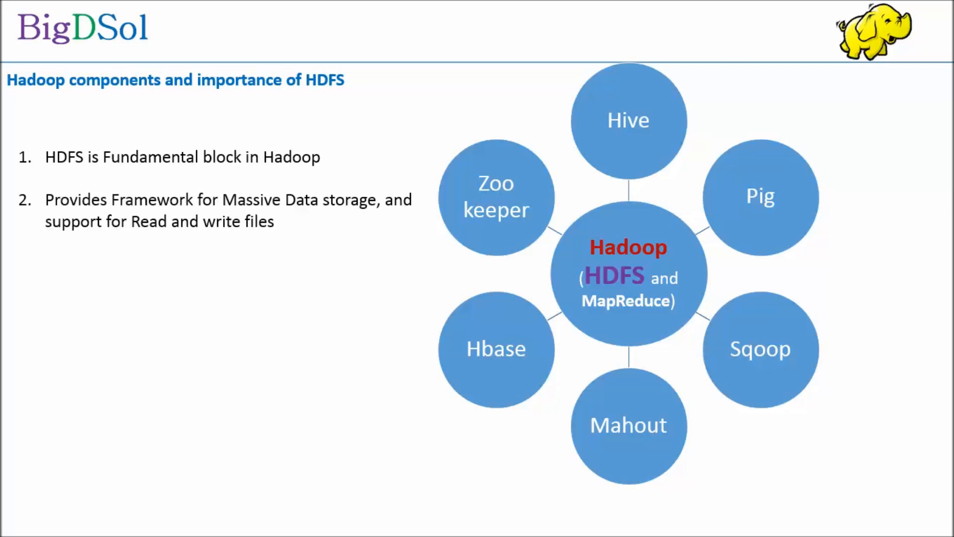
Step: Reveal the HDFS bullets: Reliability, Scalability, distributed service on commodity hardware, high throughput on large data sets
{"action": "type", "text": "Reliability"}
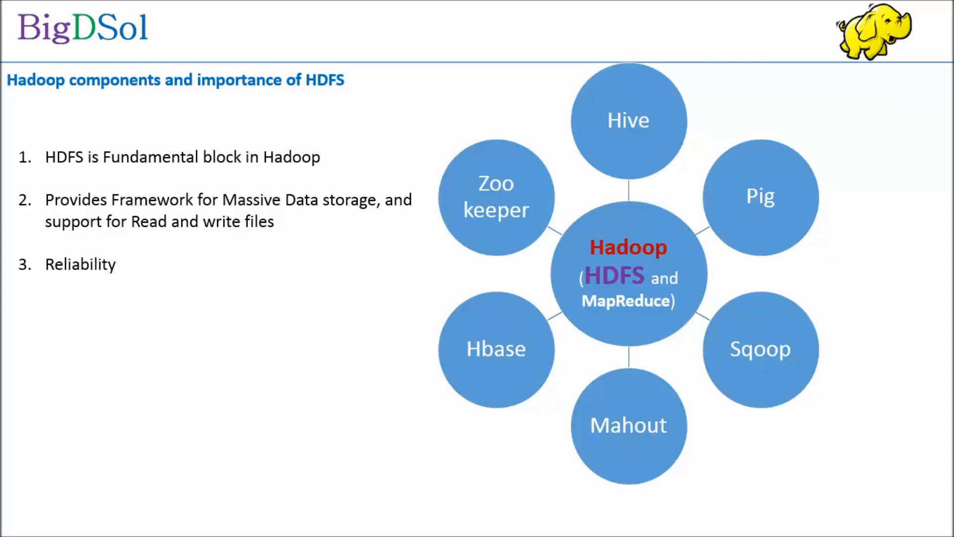
{"action": "type", "text": "Scalability"}
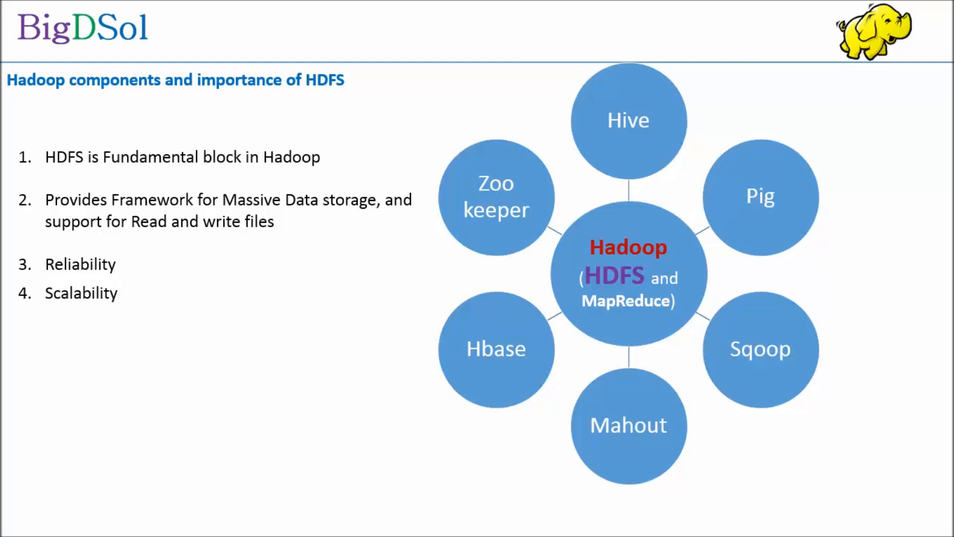
{"action": "type", "text": "Distributed Service which run on commodity hardware"}
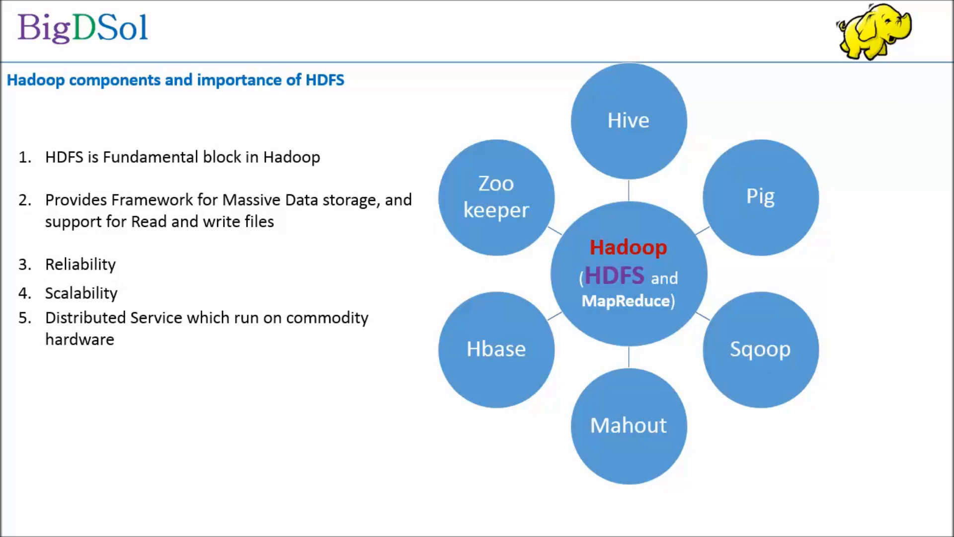
{"action": "type", "text": "High throughput on large data set"}
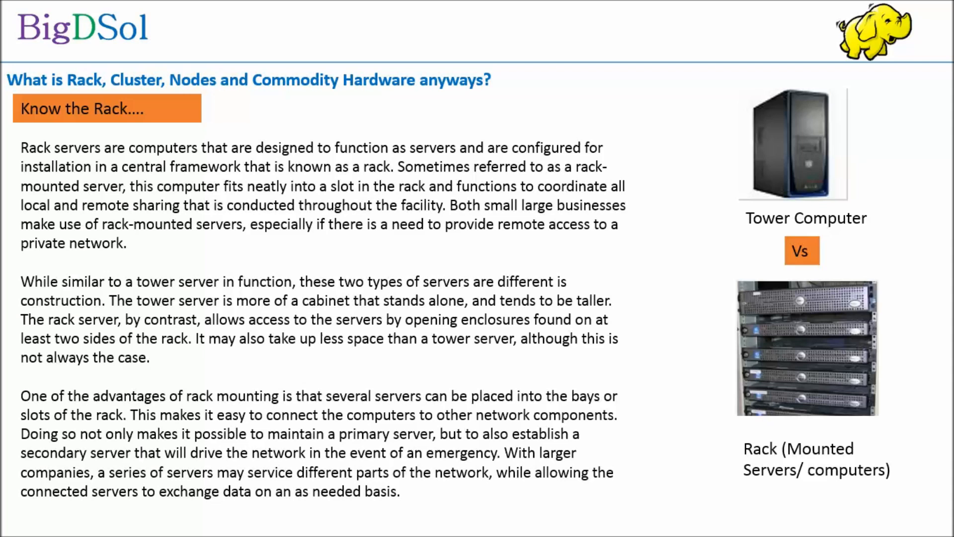
{"action": "key", "text": "Right"}
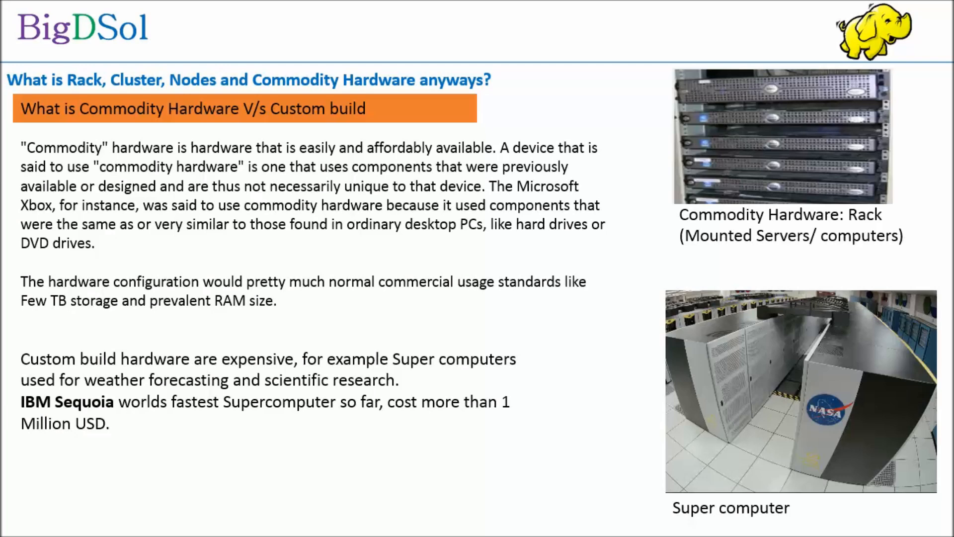
{"action": "key", "text": "Right"}
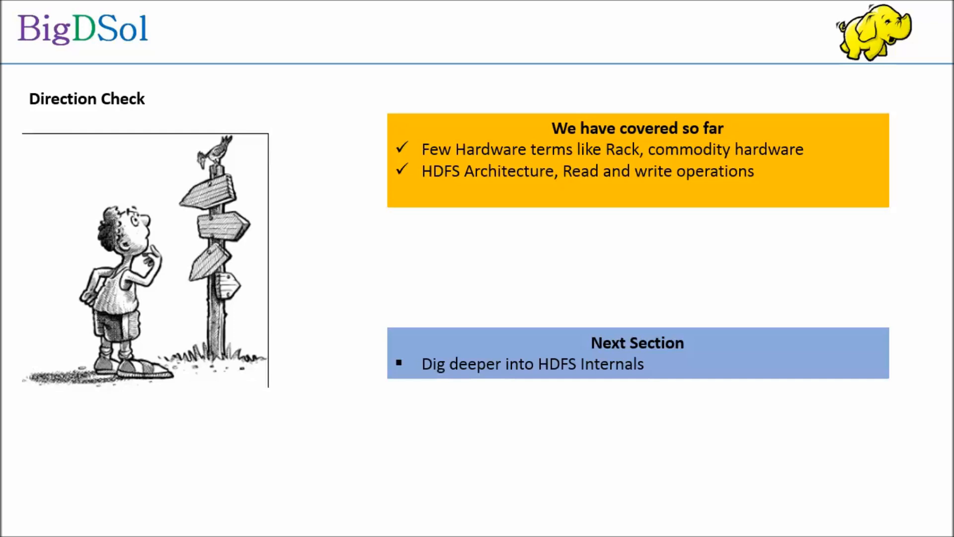
{"action": "key", "text": "Right"}
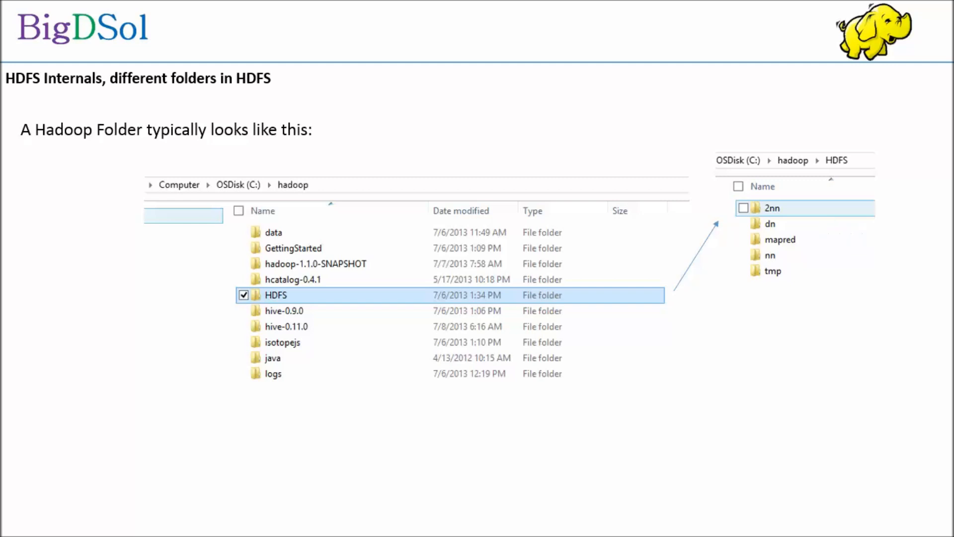
Step: Advance to the HDFS Internals slide tracing nn into current with edits, fsimage, fstime and VERSION
{"action": "key", "text": "right"}
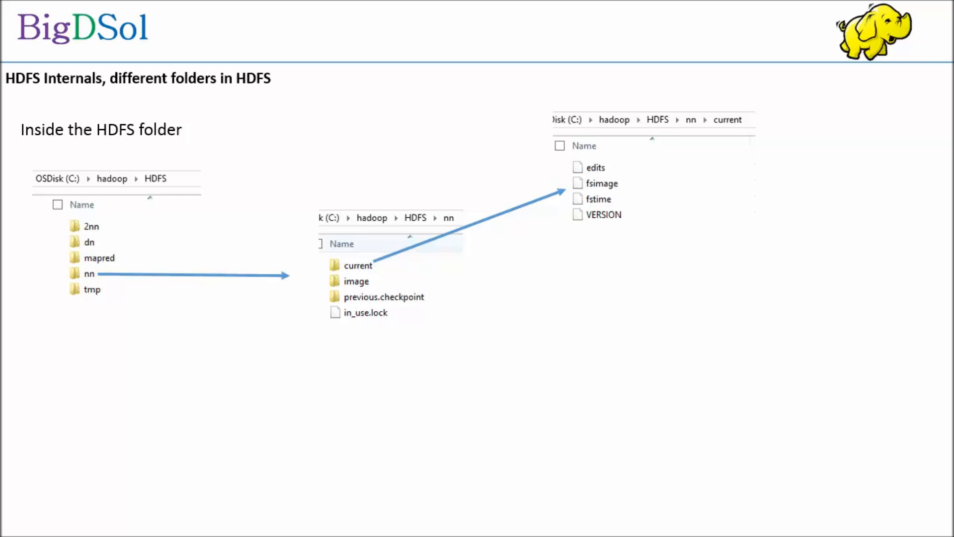
Step: Advance to the HDFS components diagram and sweep across the client, name node and racks
{"action": "key", "text": "Right"}
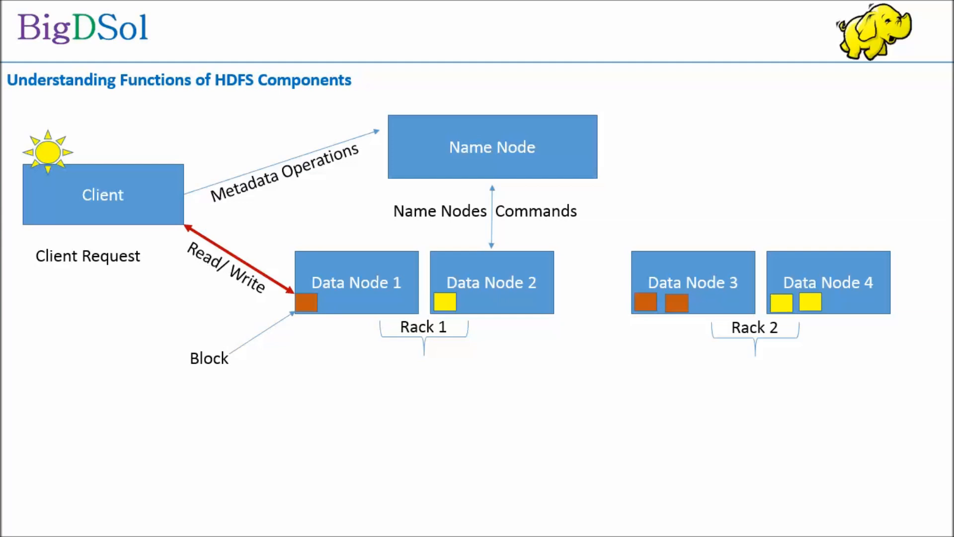
{"action": "left_click_drag", "start_coordinate": [49, 153], "coordinate": [577, 104]}
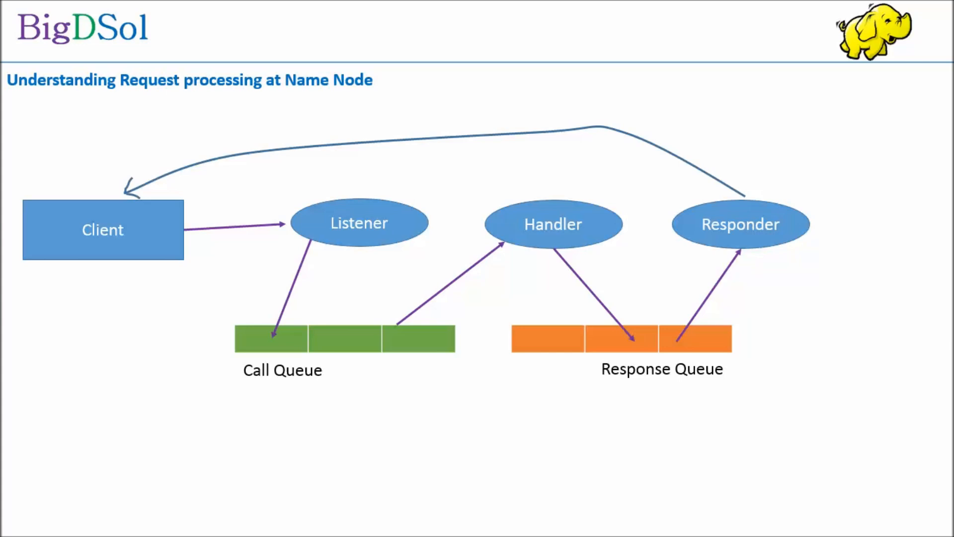
Step: Advance past the name node request processing diagram to the HDFS and Block Size slide
{"action": "key", "text": "Right"}
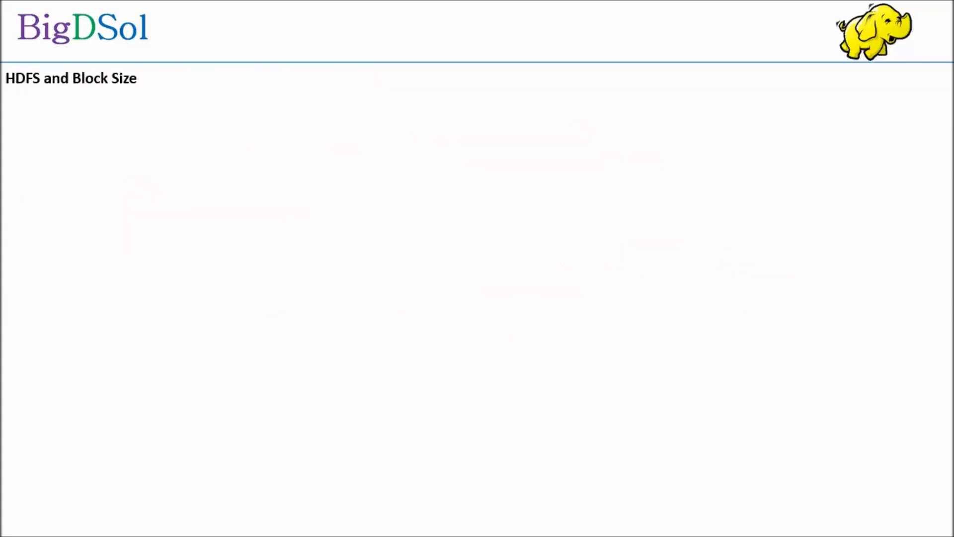